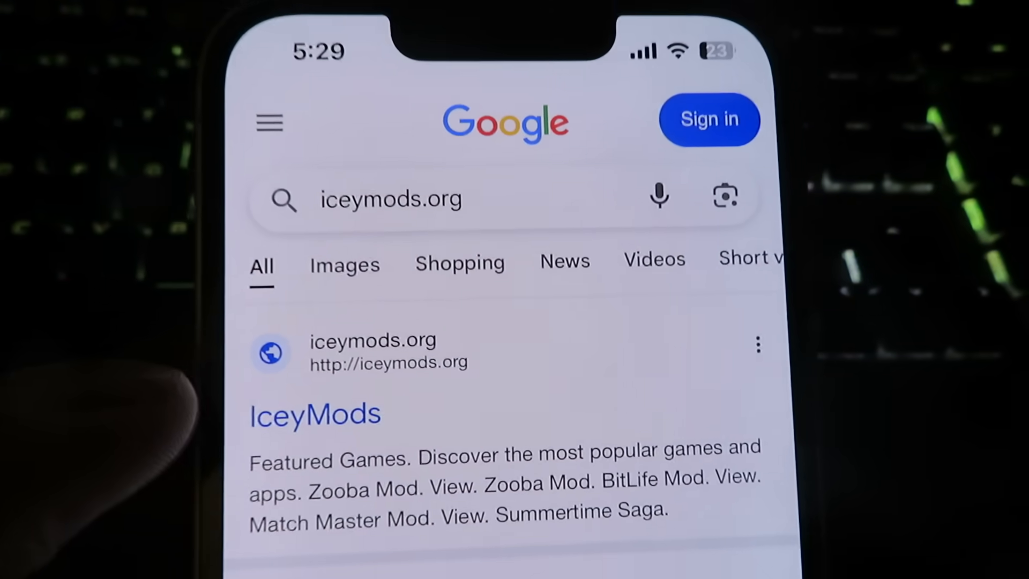
# Step: Open iceymods.org from the Google results and scroll its home page down to the Altstore tile
pyautogui.click(314, 414)
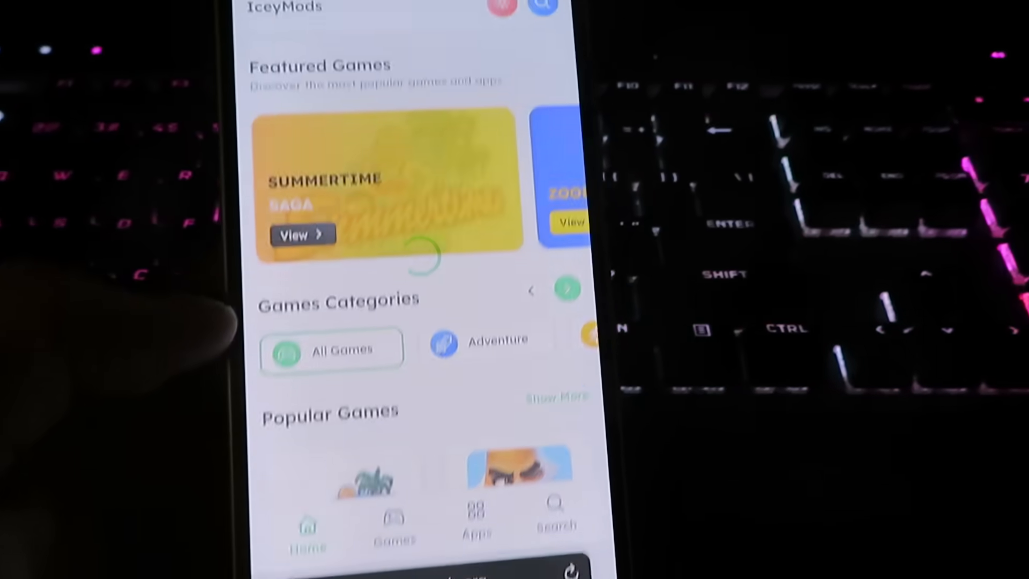
pyautogui.scroll(-3)
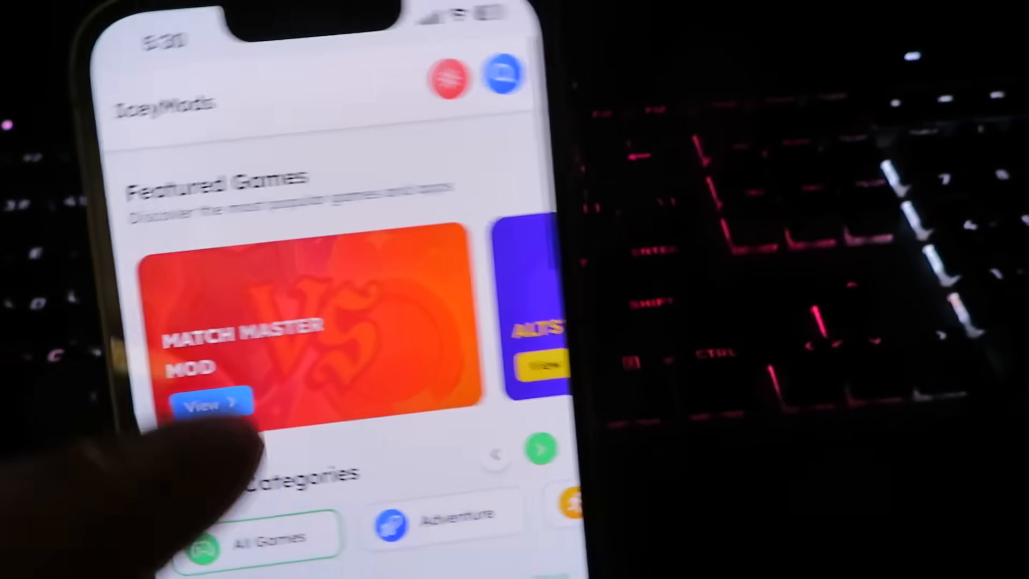
pyautogui.scroll(-3)
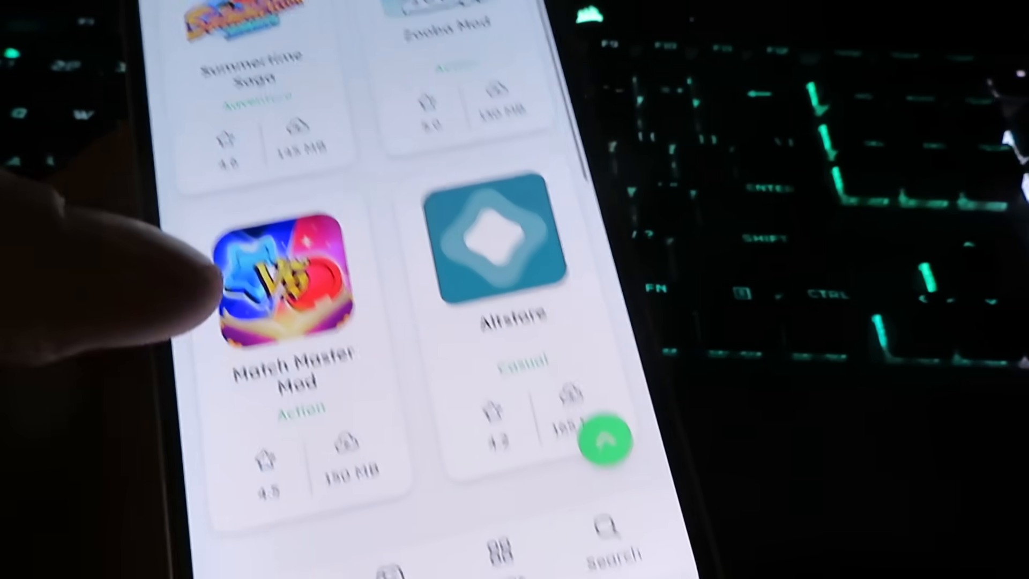
pyautogui.scroll(-3)
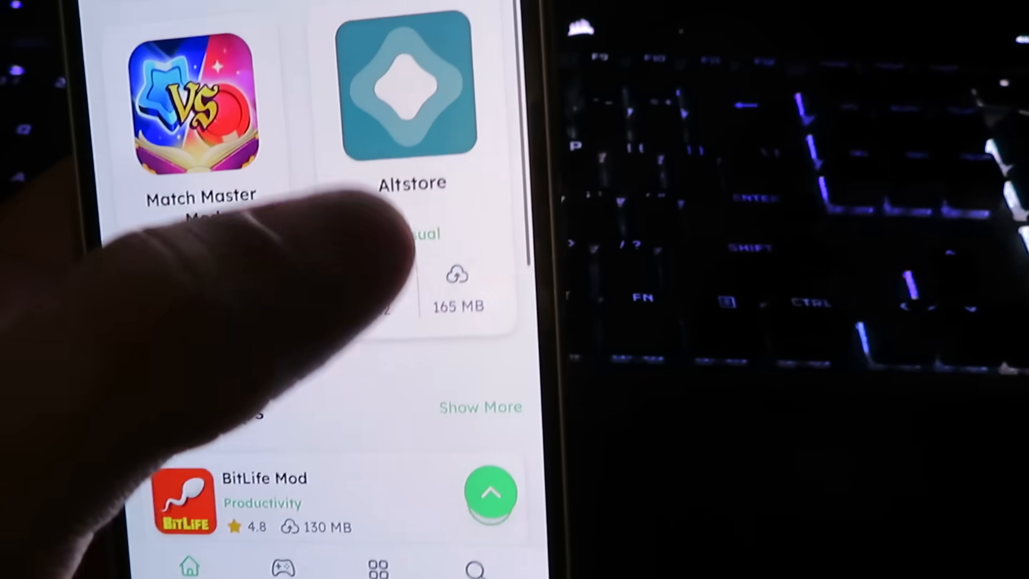
# Step: Open the Altstore listing and start its install, landing on the App Injection offers page
pyautogui.click(407, 86)
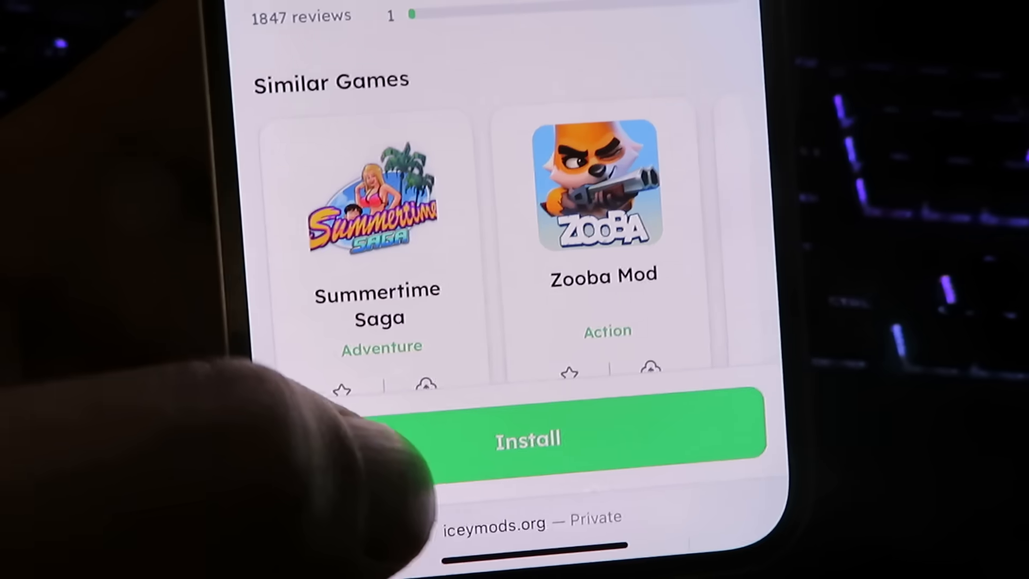
pyautogui.click(527, 438)
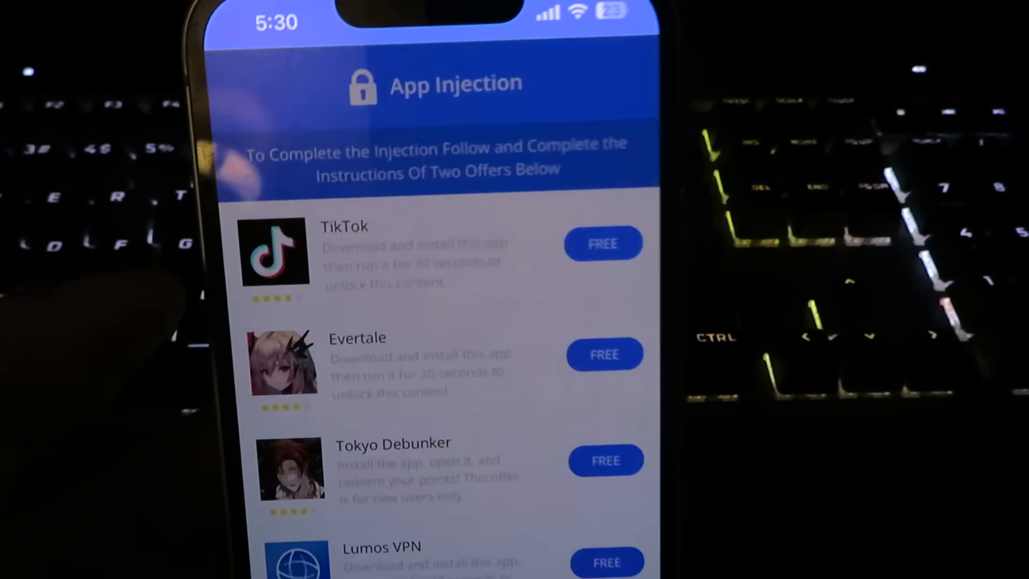
# Step: Send a FREE offer to the App Store via the Open prompt, then start a second offer
pyautogui.click(601, 244)
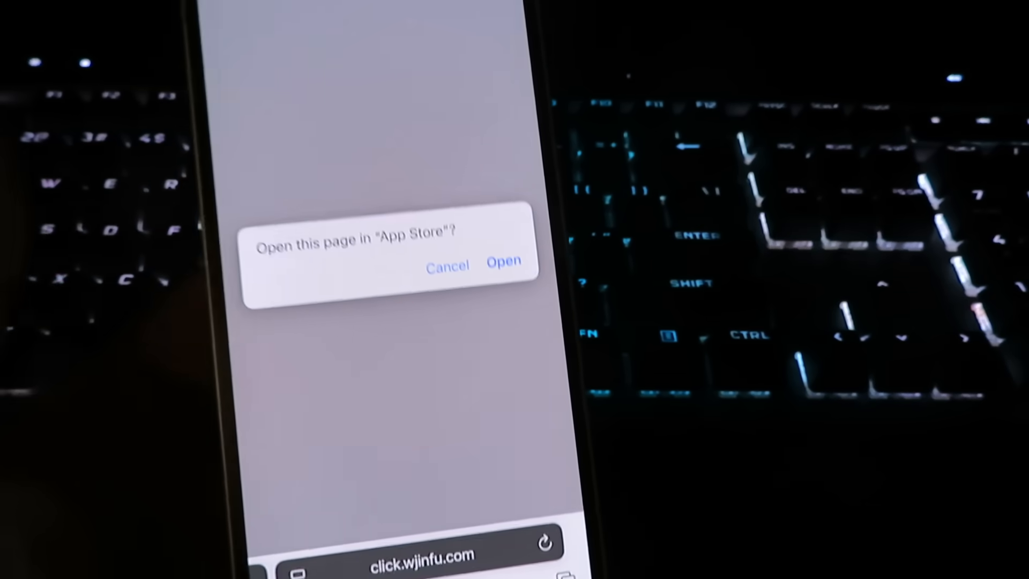
pyautogui.click(504, 261)
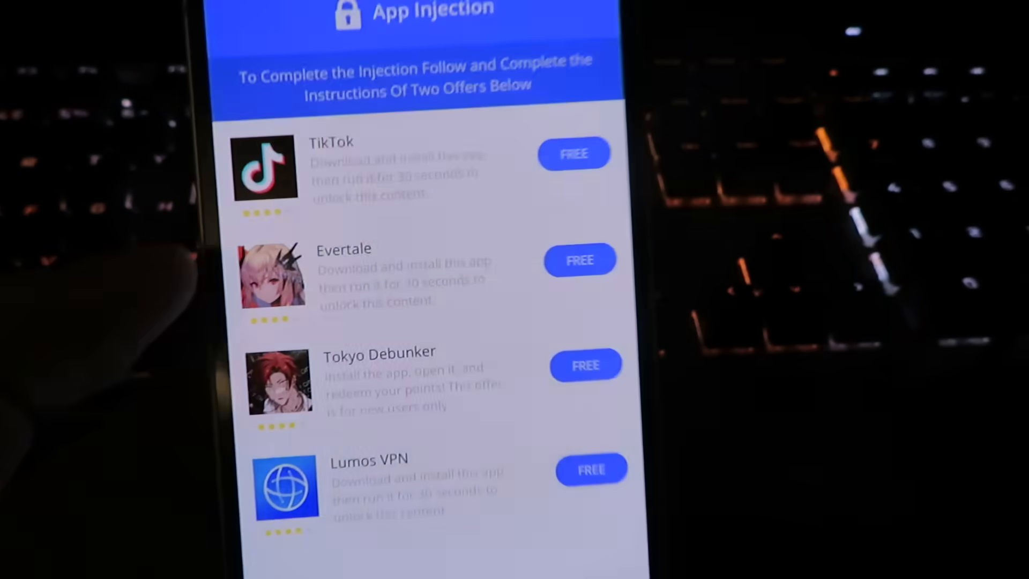
pyautogui.click(580, 260)
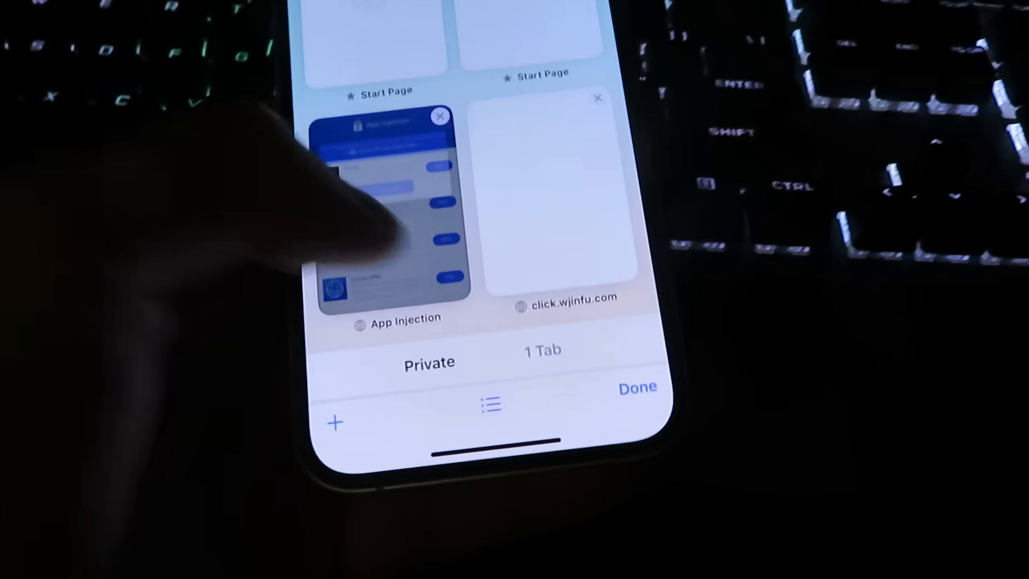
# Step: Open Profile Downloaded in Settings and confirm Install, reaching the passcode prompt
pyautogui.click(387, 204)
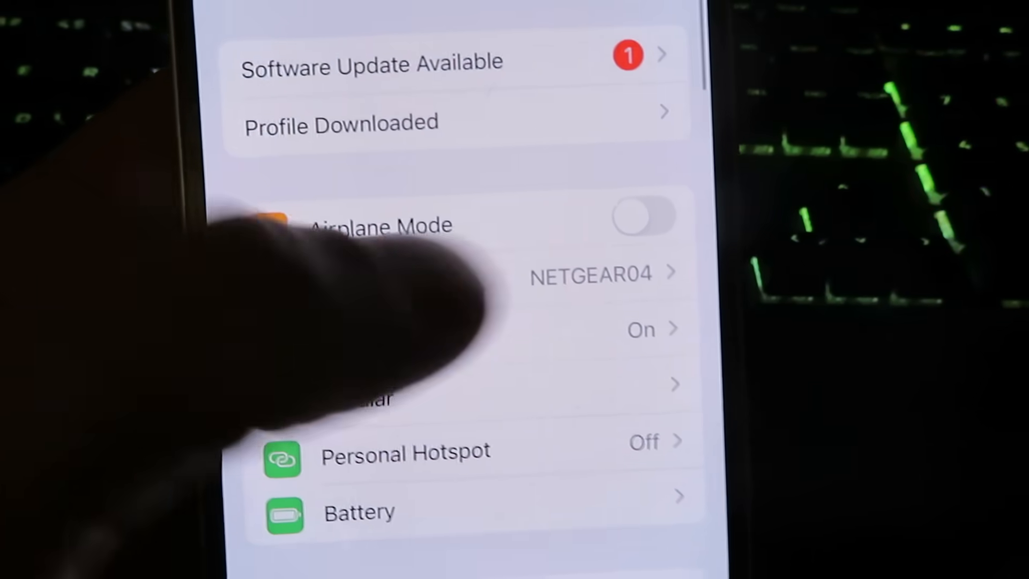
pyautogui.click(341, 121)
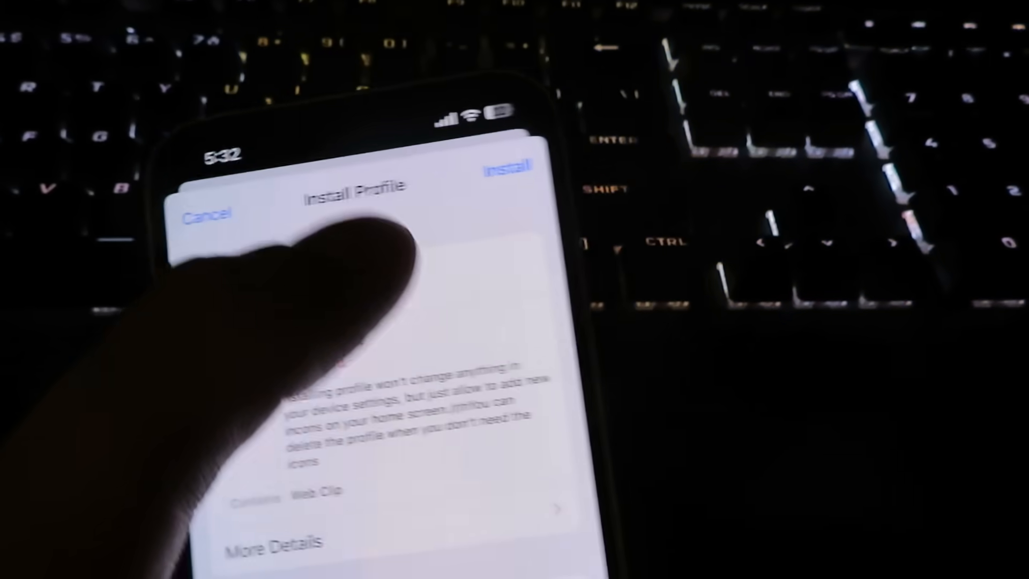
pyautogui.click(505, 166)
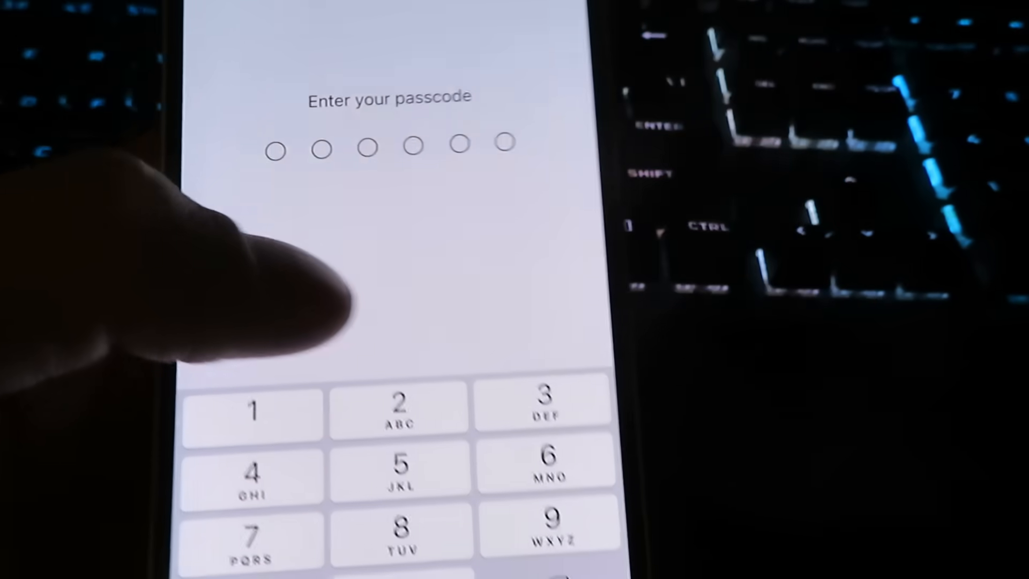